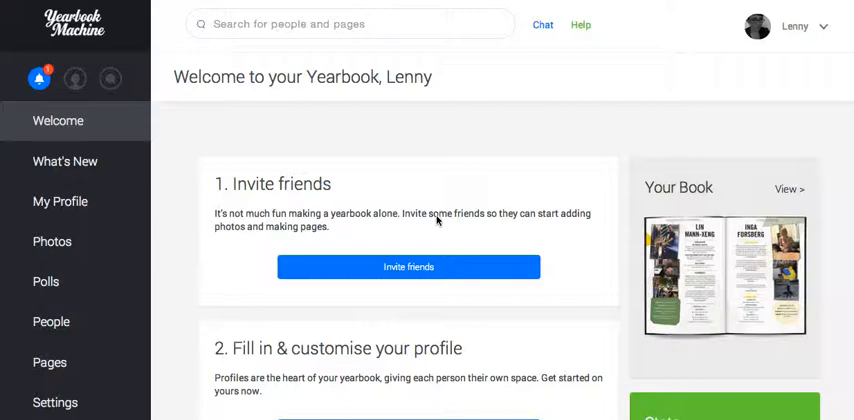
mouse_move(9, 340)
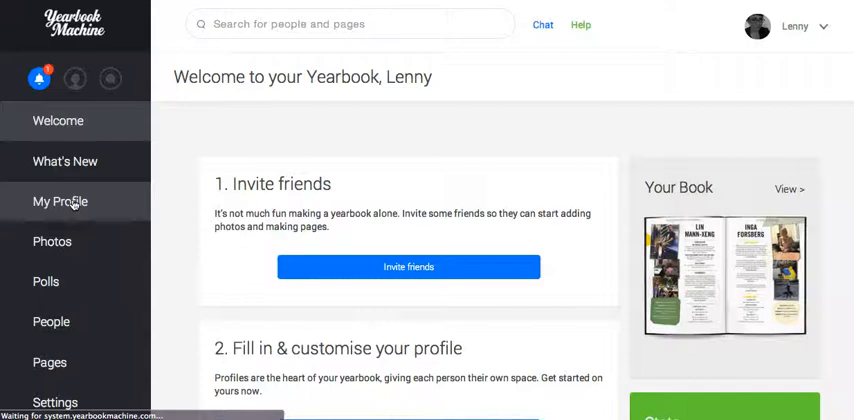
Bring up Lenny Dutton's own profile and scroll through its details, photos and About Me answers
click(60, 201)
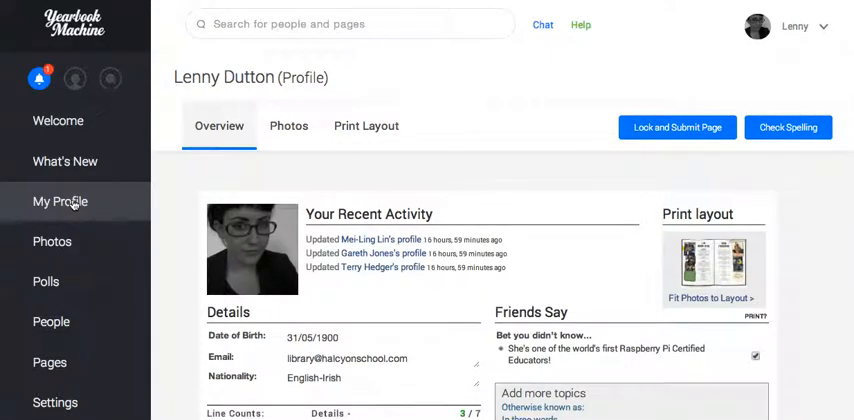
scroll(down, 3)
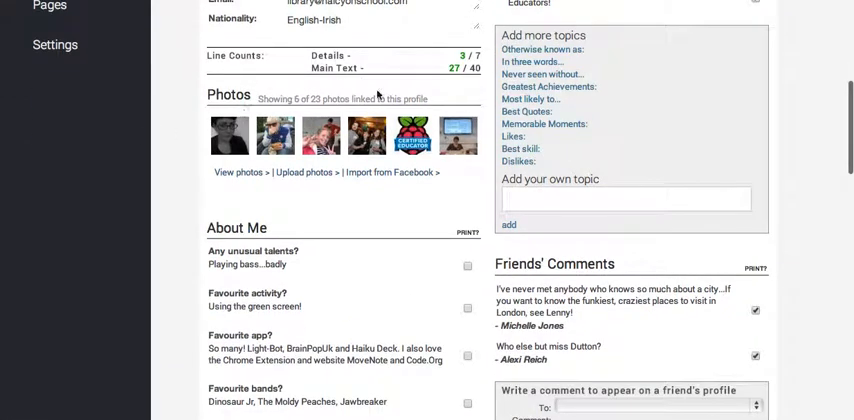
scroll(down, 3)
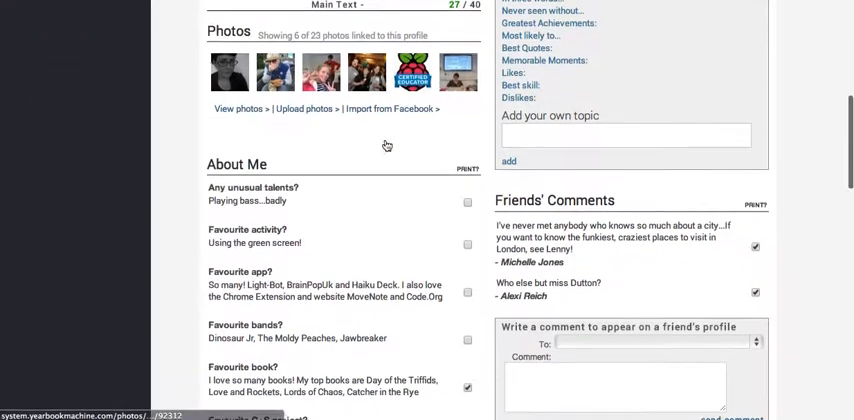
scroll(down, 3)
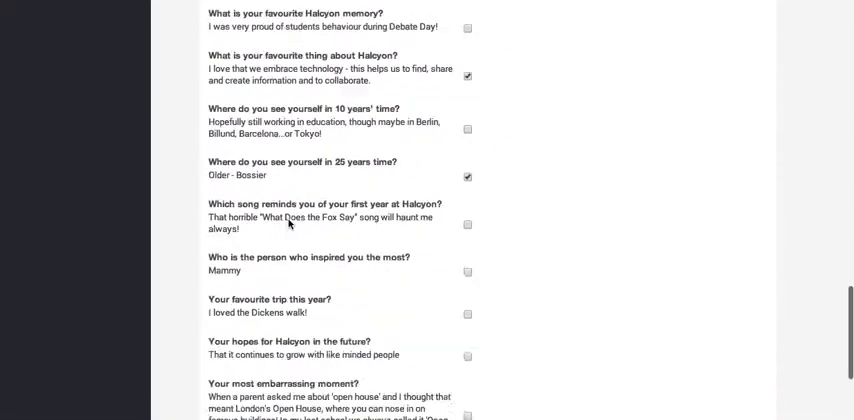
scroll(down, 3)
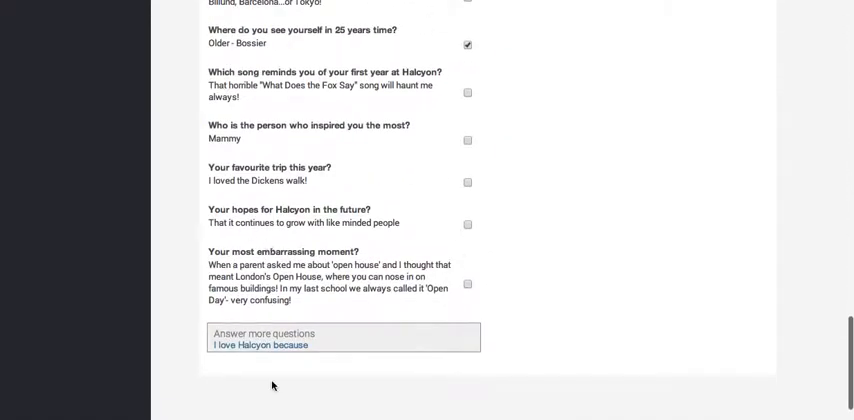
scroll(down, 3)
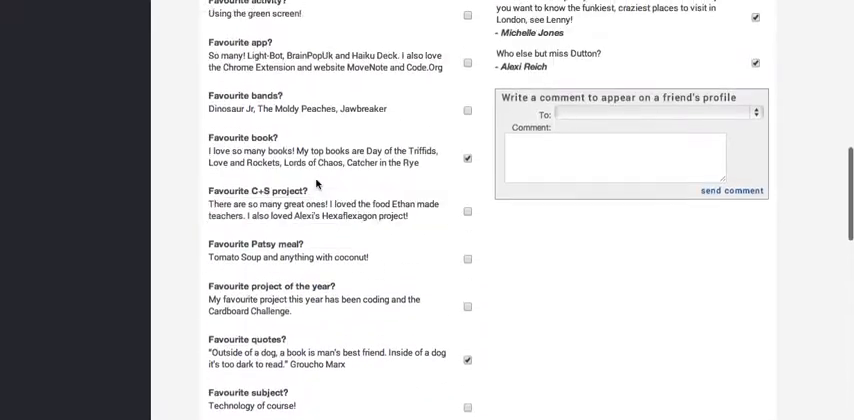
scroll(down, 3)
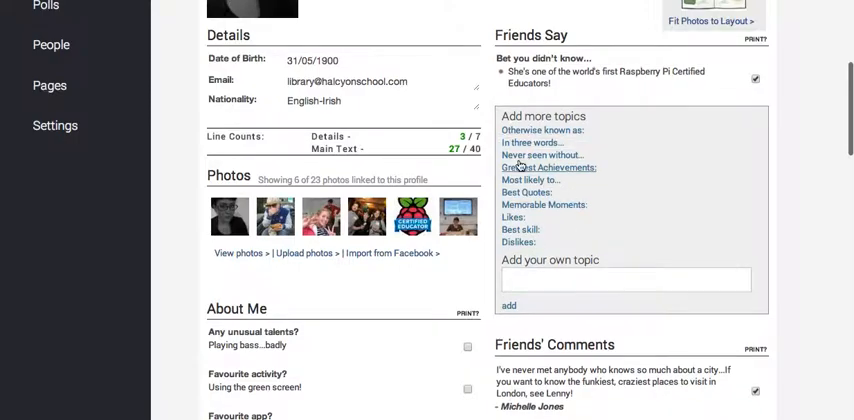
scroll(down, 3)
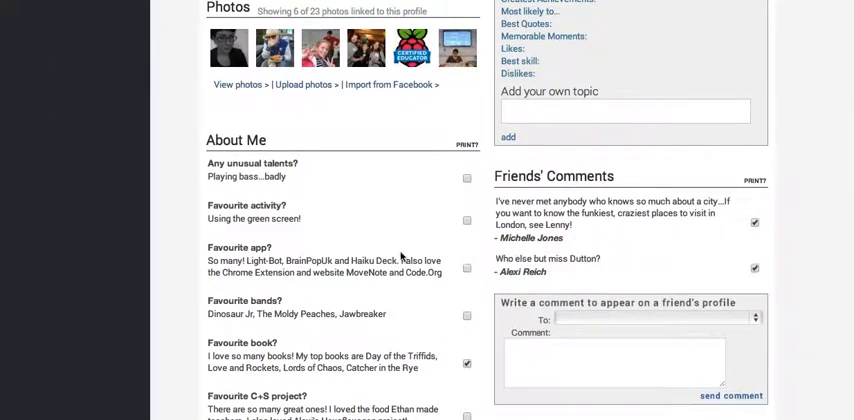
scroll(down, 3)
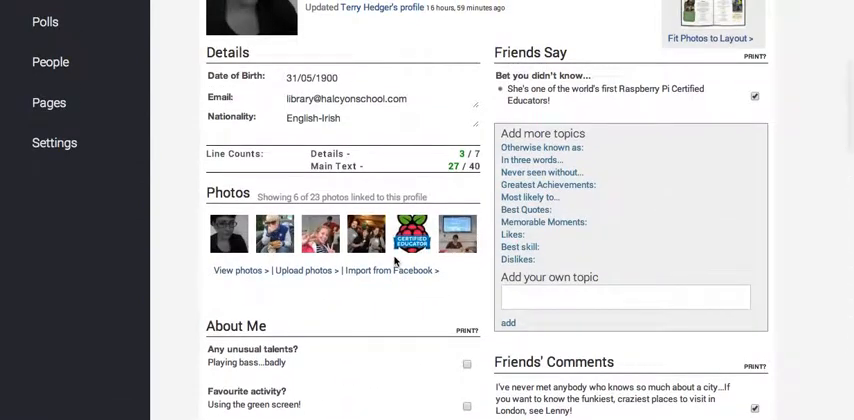
scroll(down, 3)
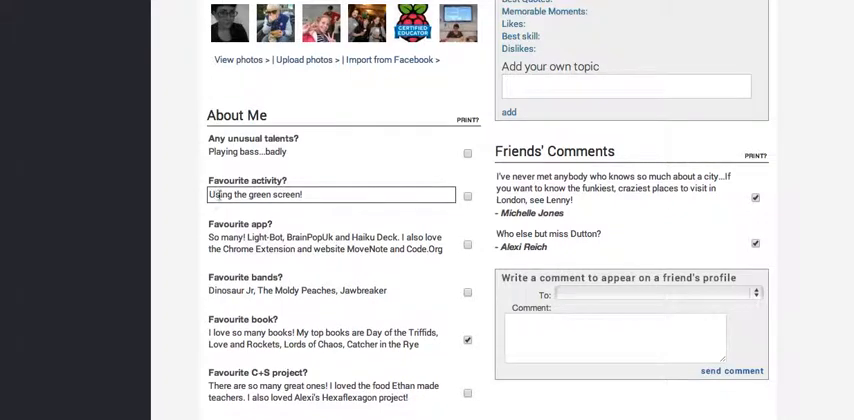
scroll(down, 3)
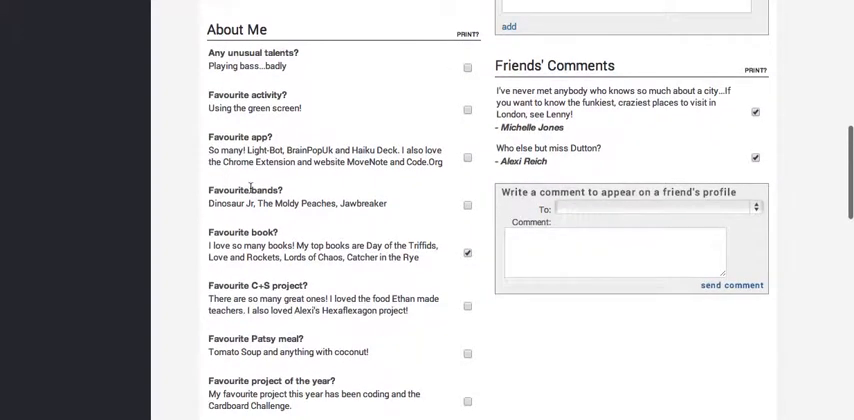
scroll(down, 3)
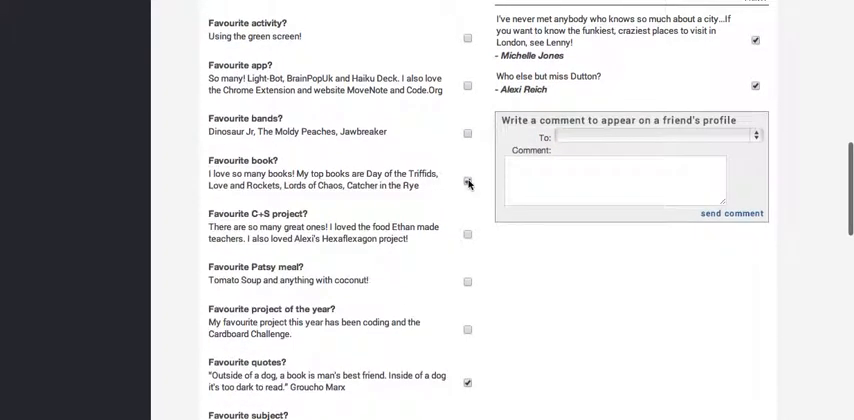
Mark an About Me answer such as the C+S project for printing and continue down the answers
click(467, 181)
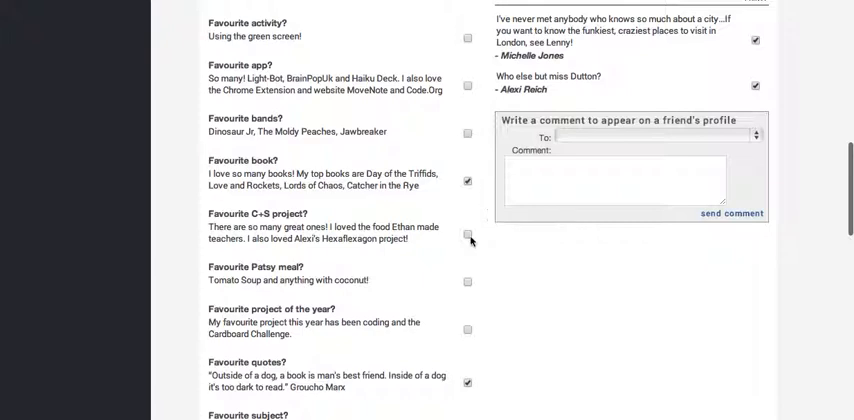
scroll(down, 3)
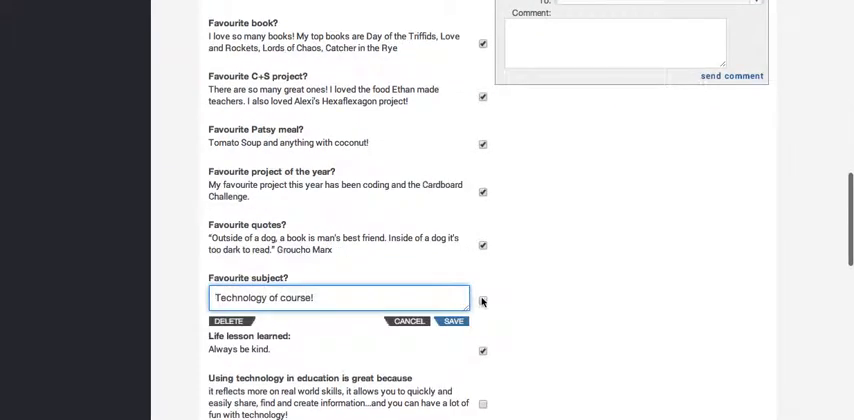
scroll(down, 3)
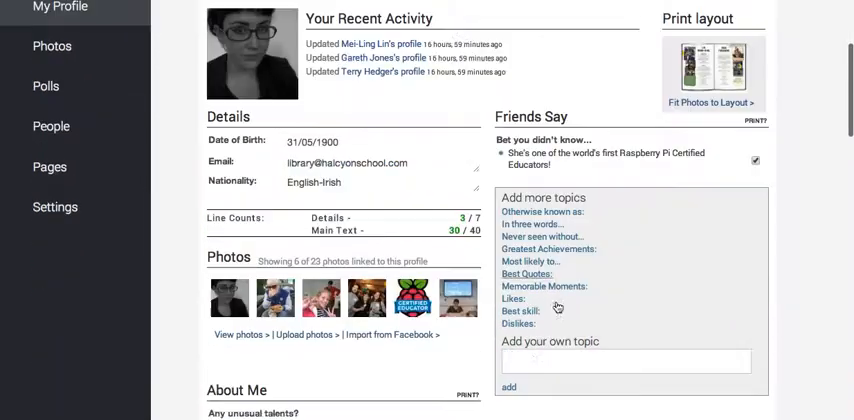
scroll(down, 3)
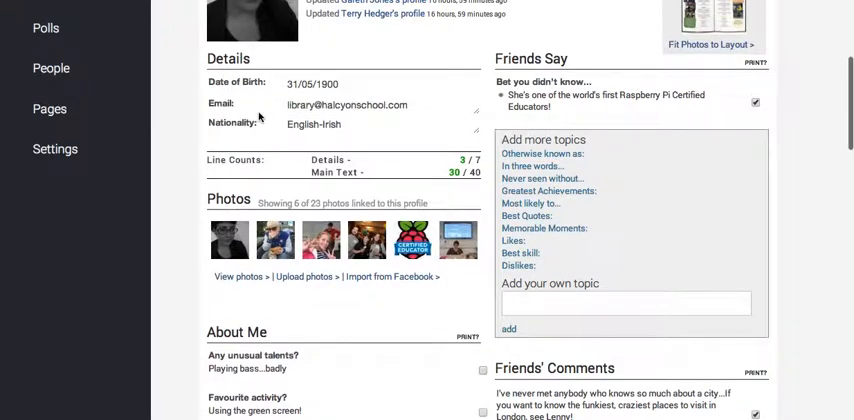
mouse_move(505, 47)
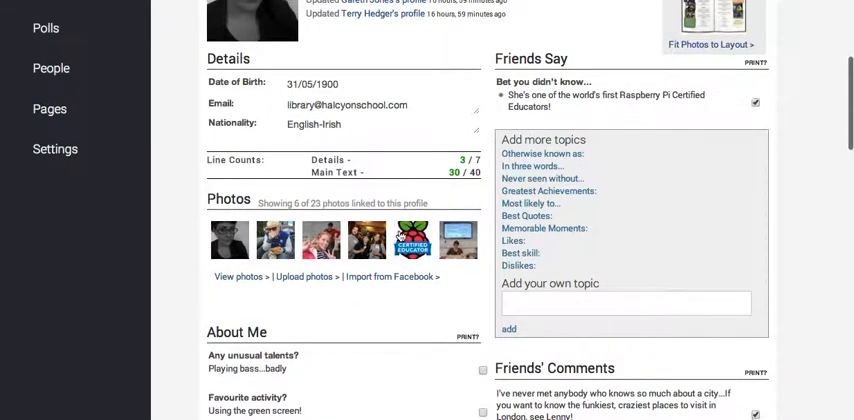
scroll(down, 3)
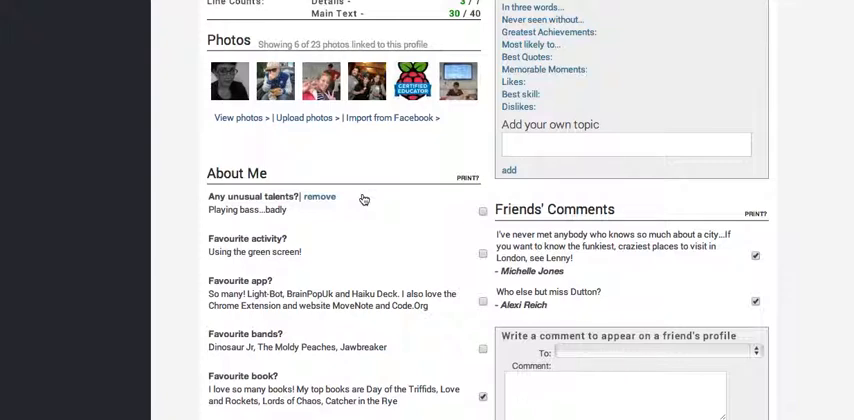
Bring a friend's Raspberry Pi certification comment up for editing in Friends Say
click(319, 196)
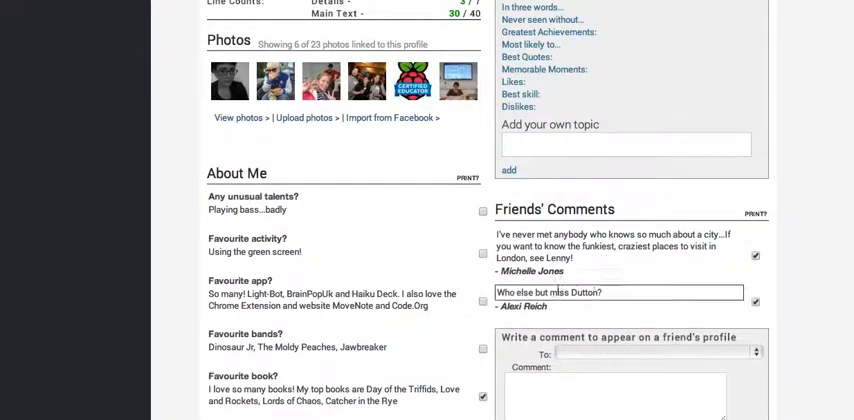
scroll(down, 3)
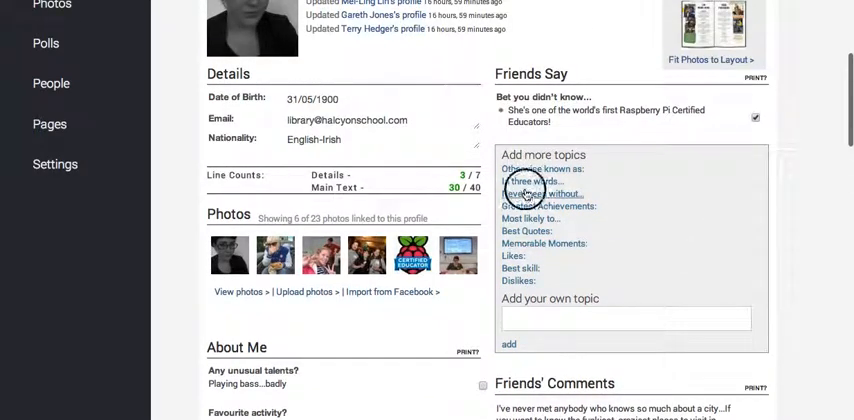
Add the empty 'Never seen without...' topic to Lenny Dutton's Friends Say section
click(541, 193)
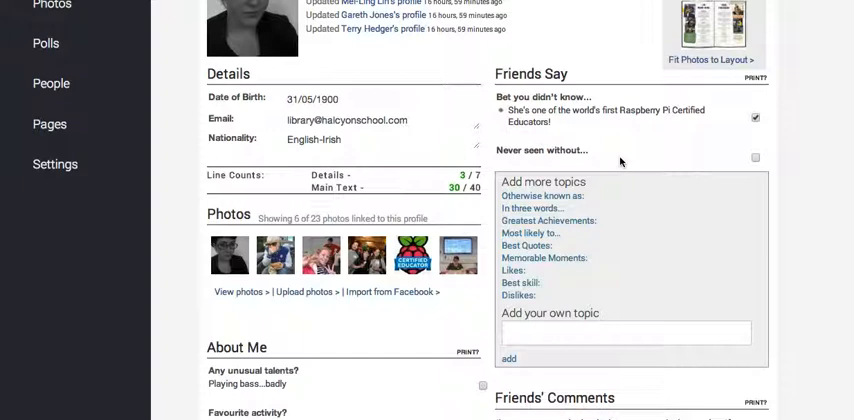
scroll(down, 3)
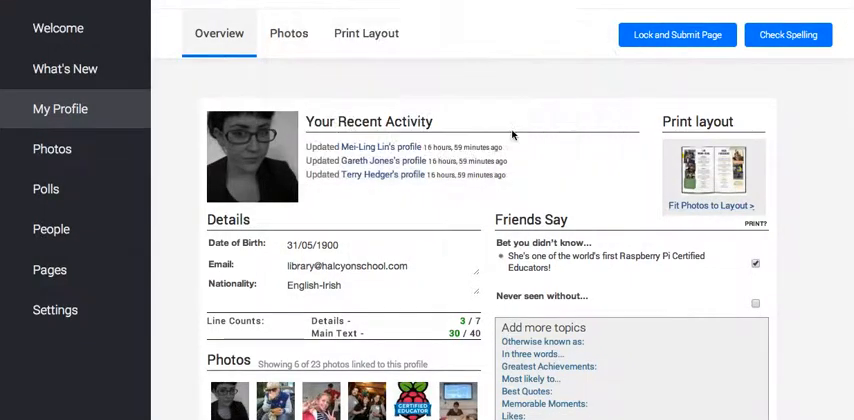
Fill the second print-layout photo slot with the linked Raspberry Pi Certified Educator logo, cropped
click(365, 33)
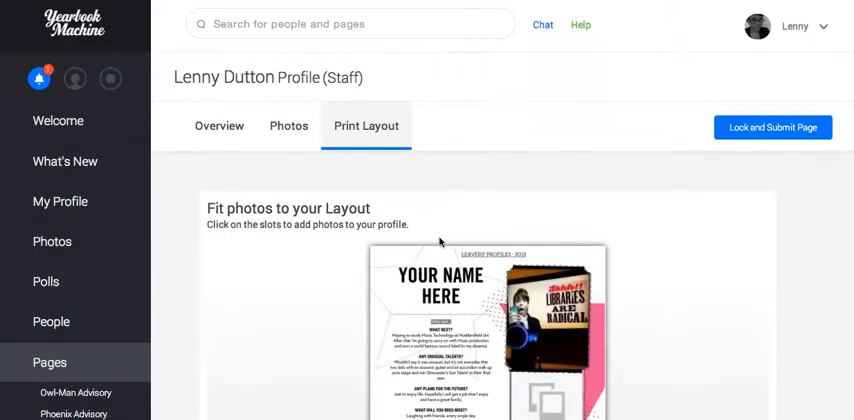
scroll(down, 3)
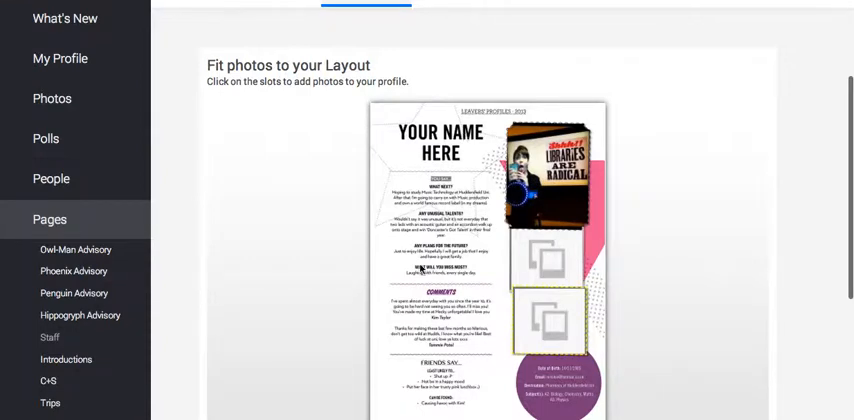
scroll(down, 3)
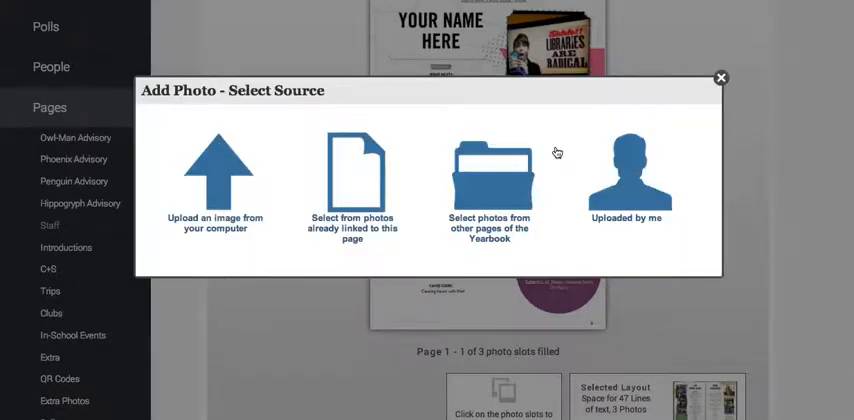
click(352, 175)
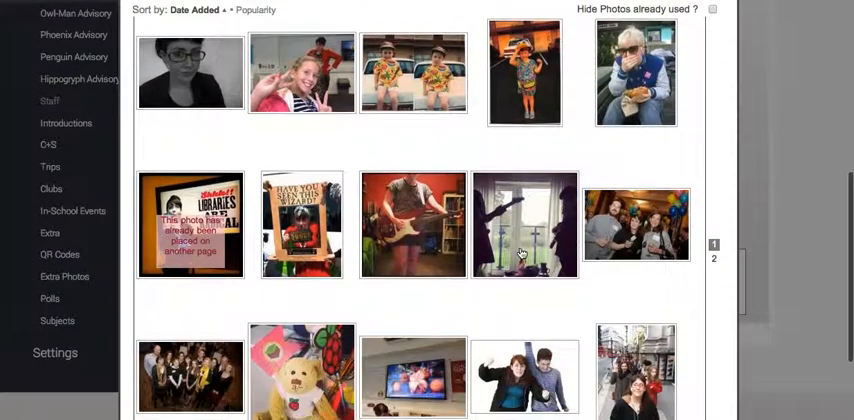
scroll(down, 3)
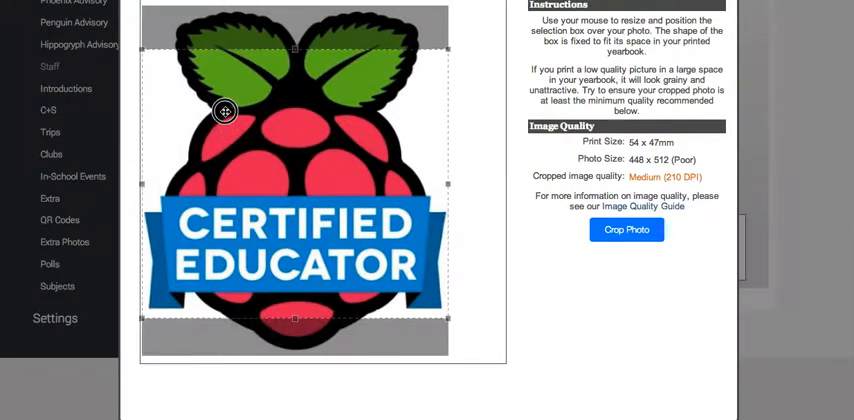
click(626, 230)
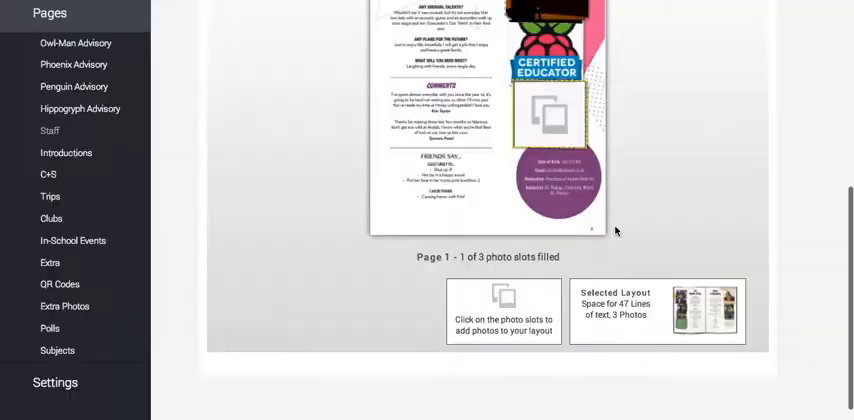
Fill the last slot with the linked classroom photo of the woman at a laptop, then go to People
click(504, 311)
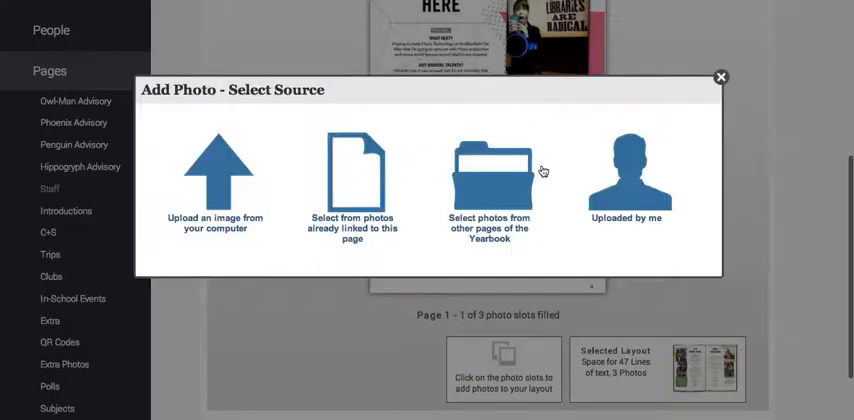
click(720, 77)
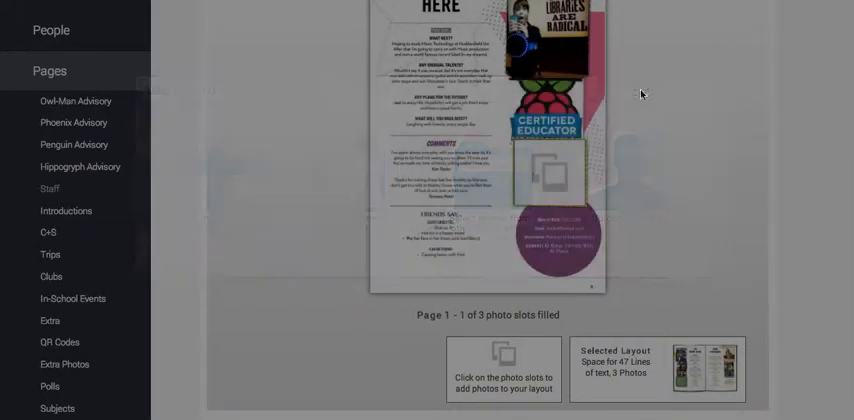
click(508, 370)
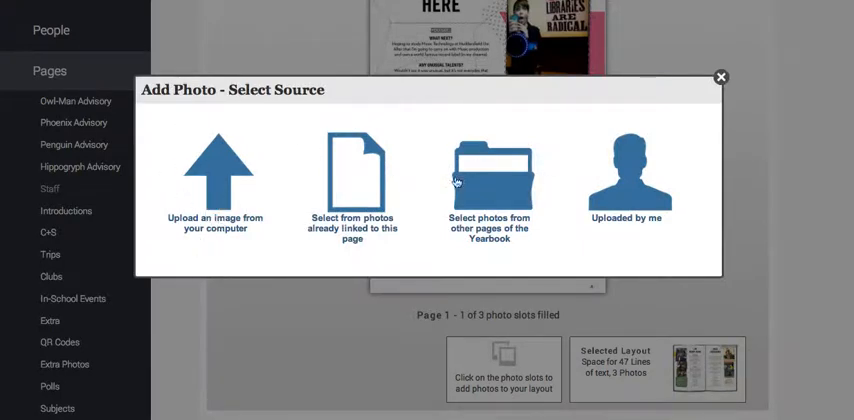
mouse_move(465, 175)
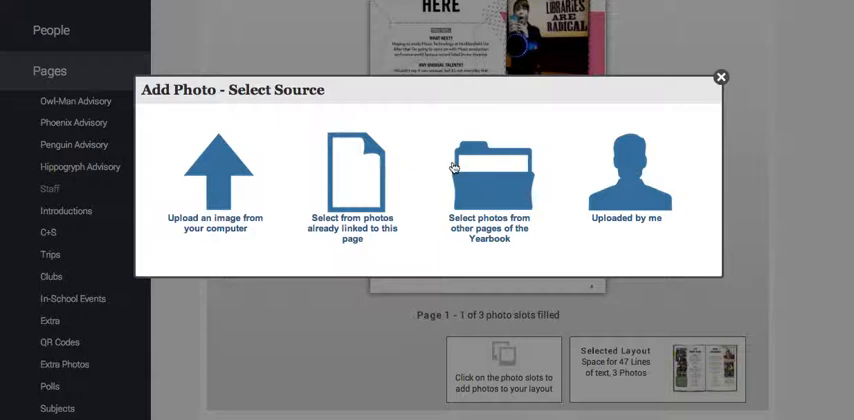
mouse_move(362, 194)
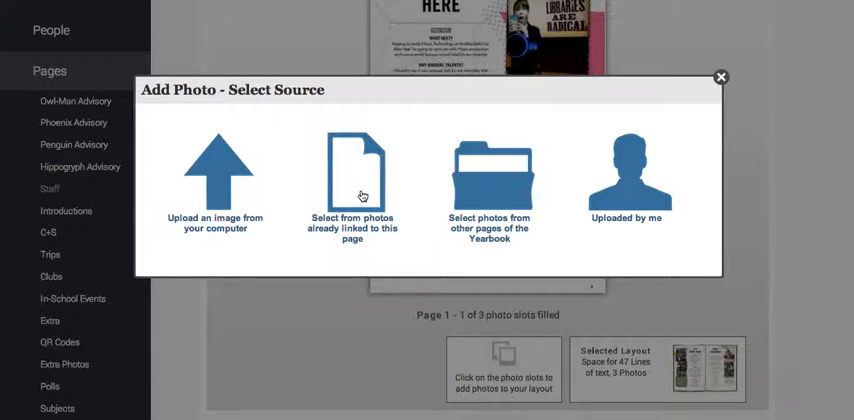
click(352, 175)
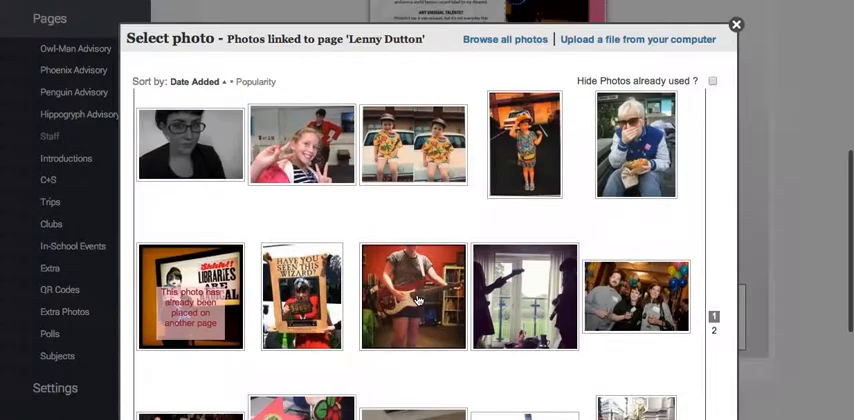
scroll(down, 3)
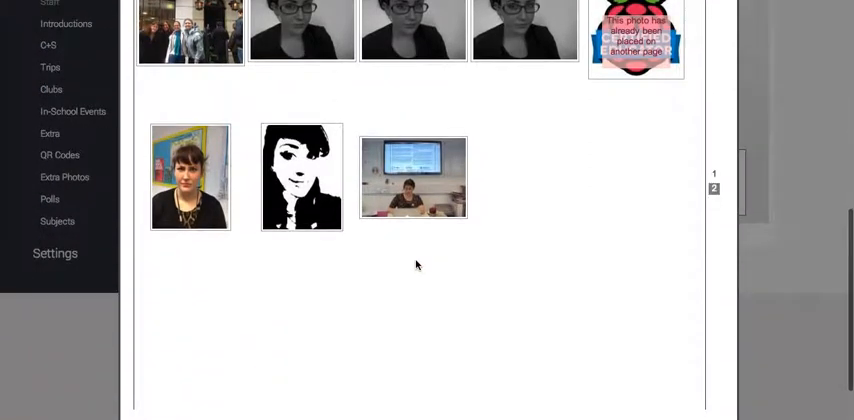
click(413, 178)
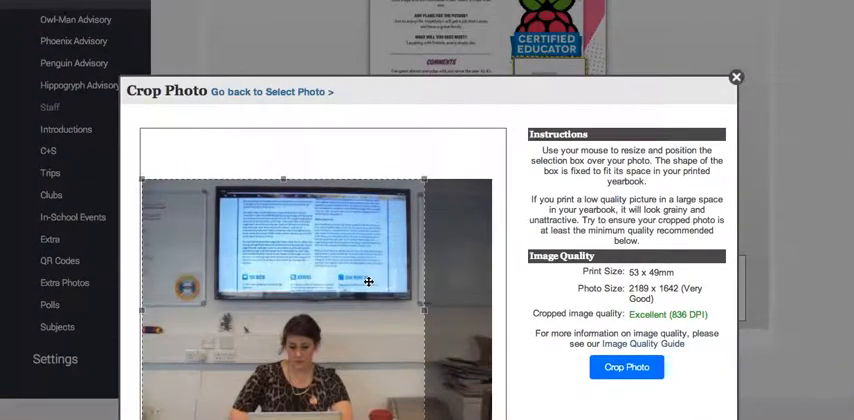
click(626, 367)
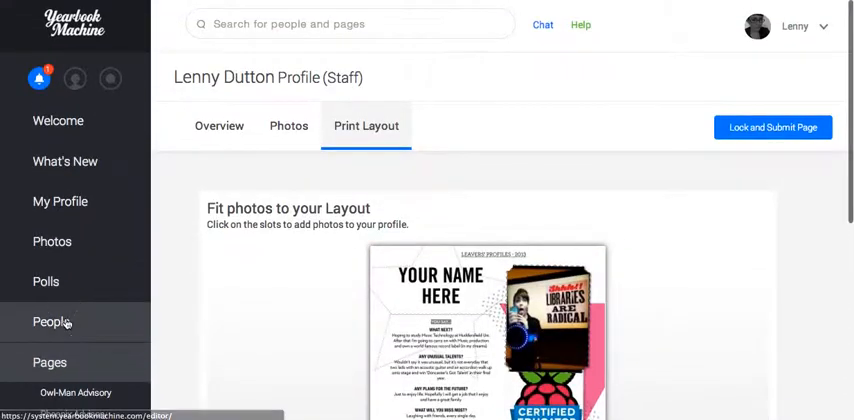
click(51, 321)
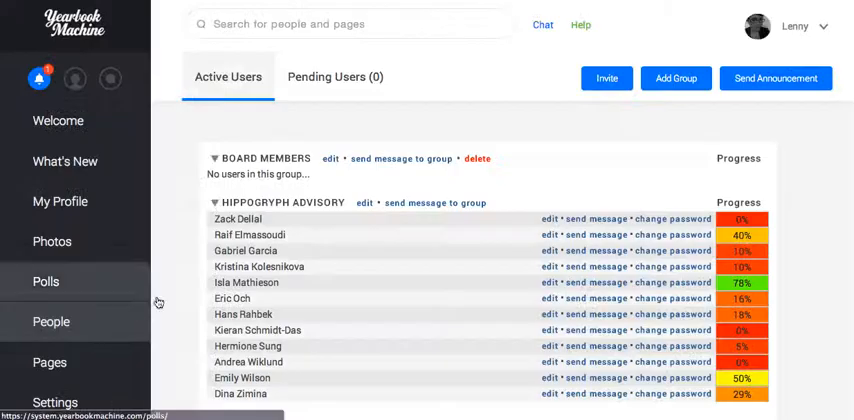
scroll(down, 3)
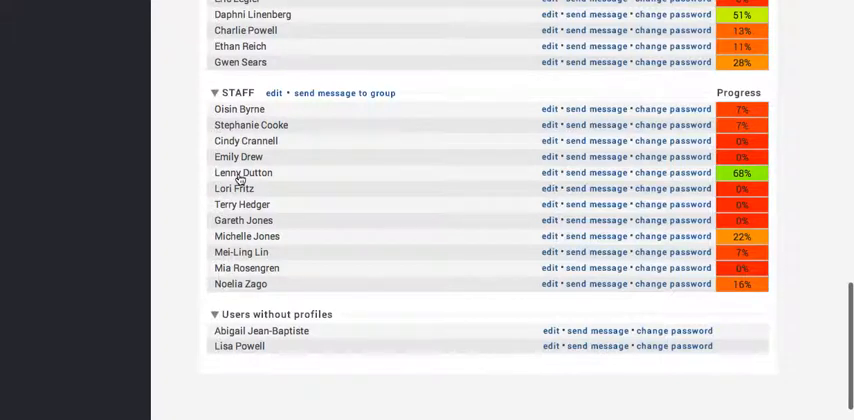
mouse_move(338, 180)
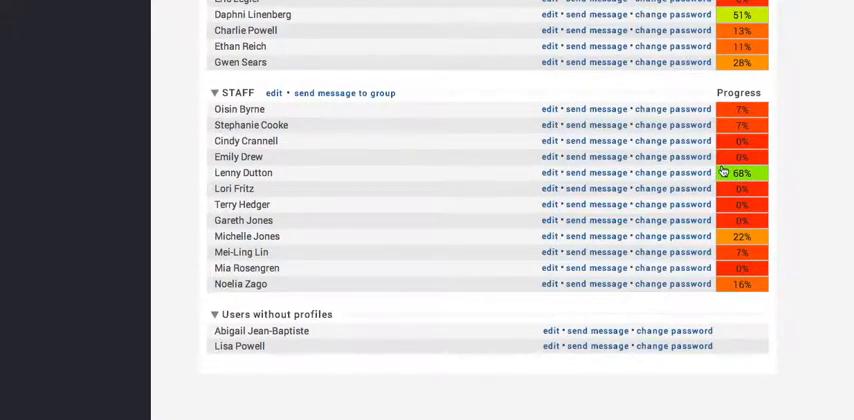
mouse_move(634, 205)
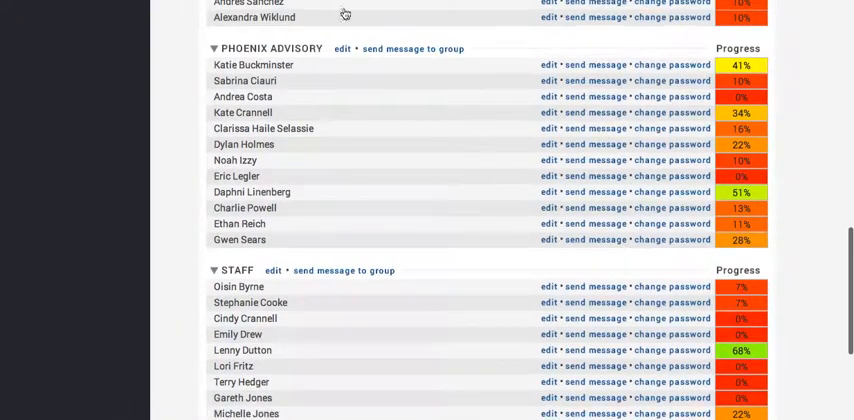
mouse_move(135, 238)
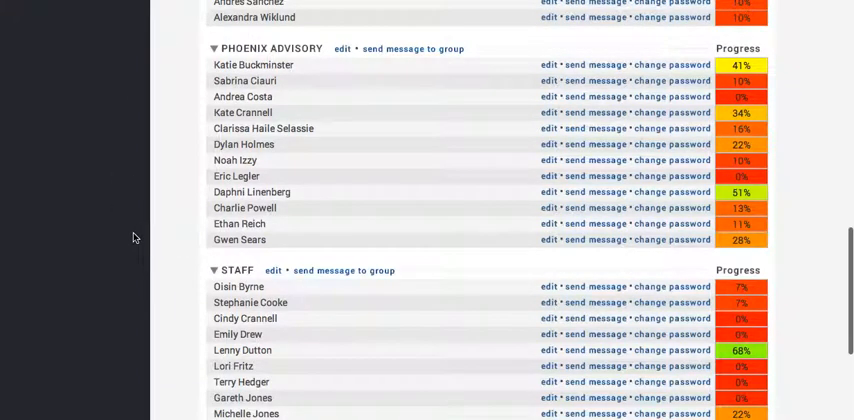
scroll(down, 3)
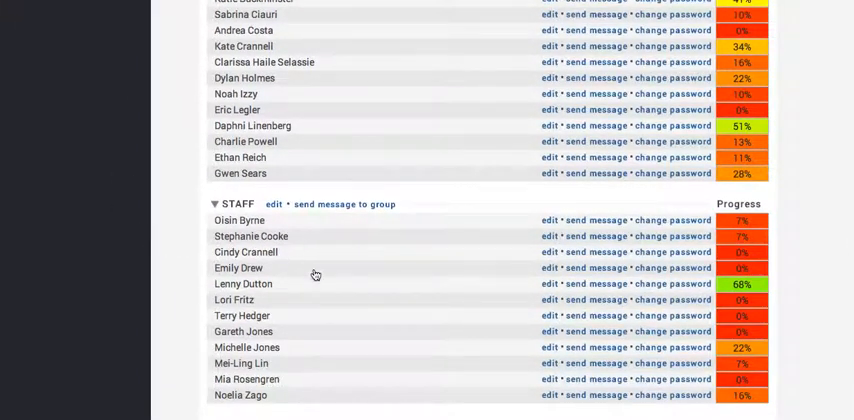
mouse_move(264, 295)
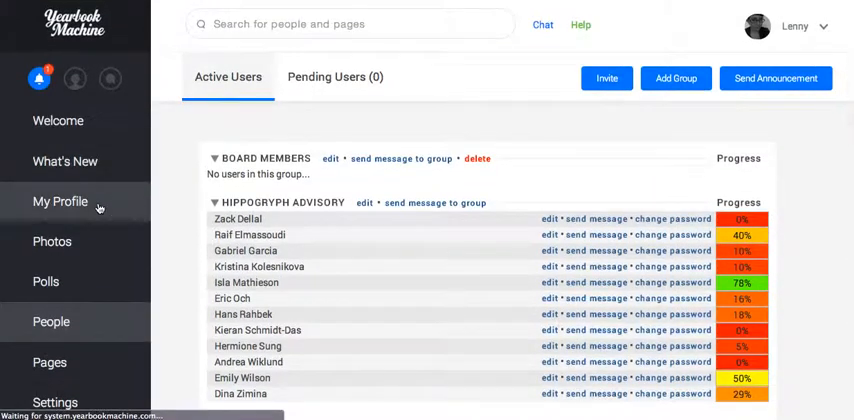
click(59, 201)
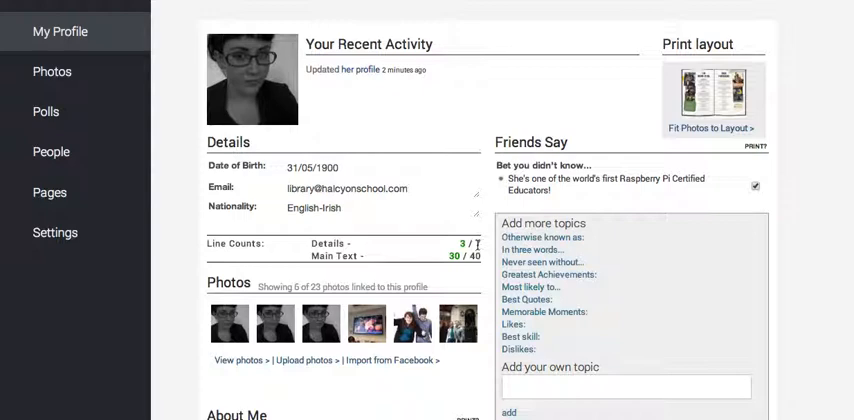
scroll(down, 3)
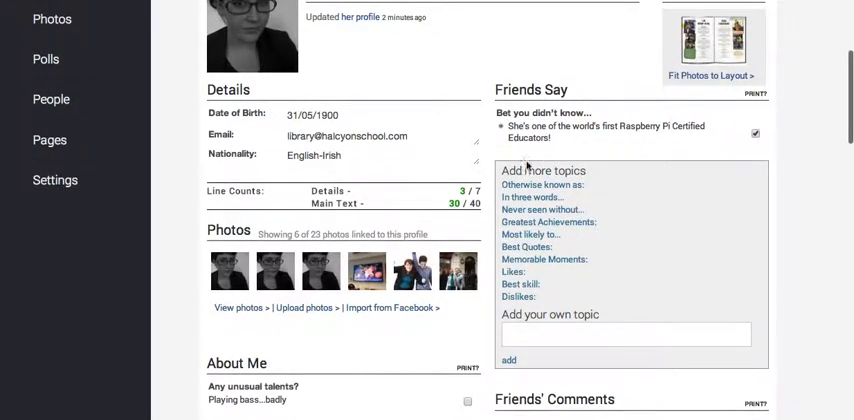
scroll(down, 3)
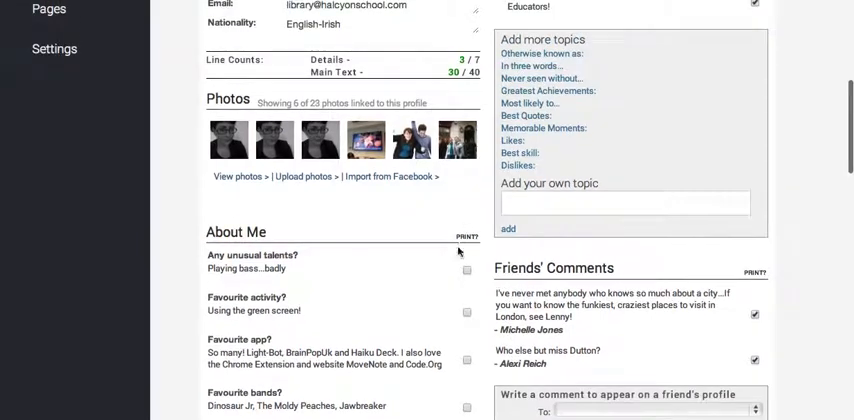
scroll(down, 3)
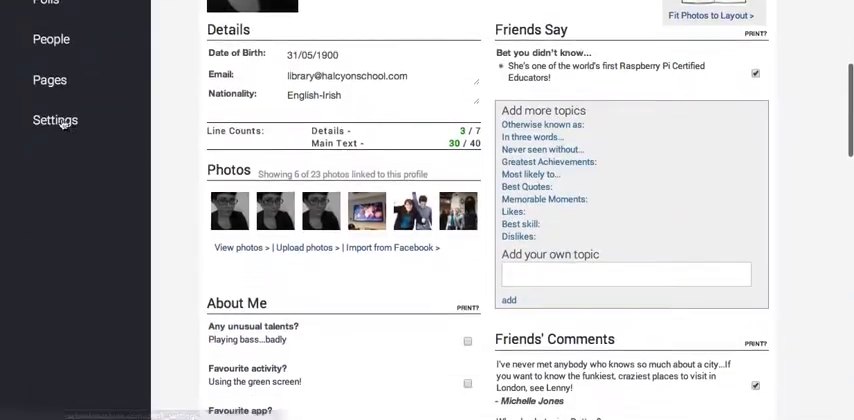
scroll(down, 3)
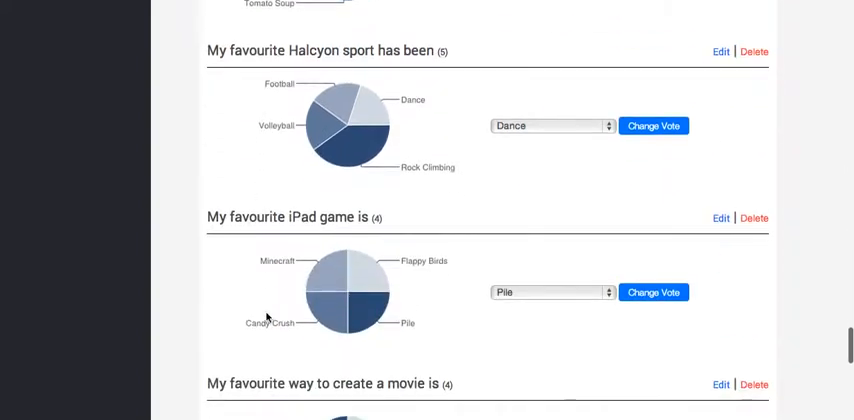
scroll(down, 3)
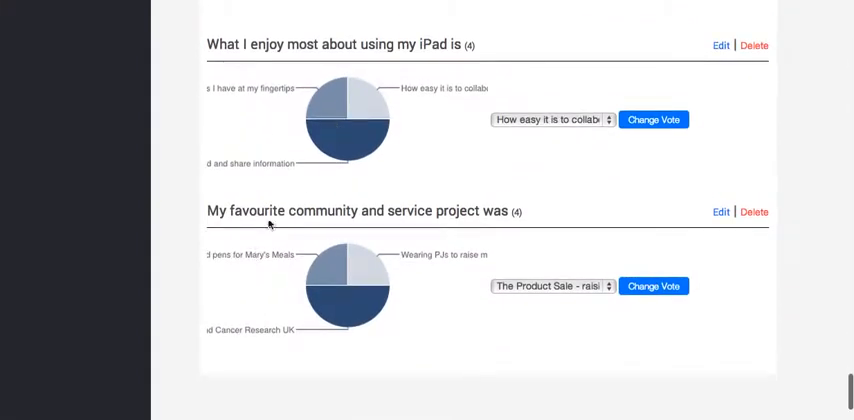
mouse_move(285, 86)
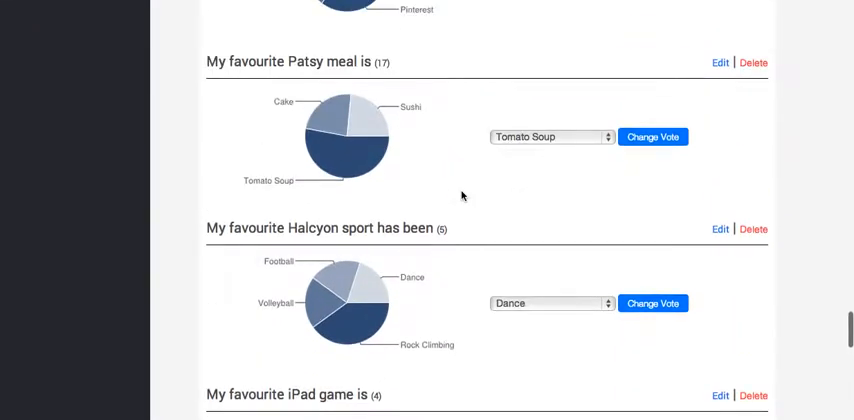
scroll(down, 3)
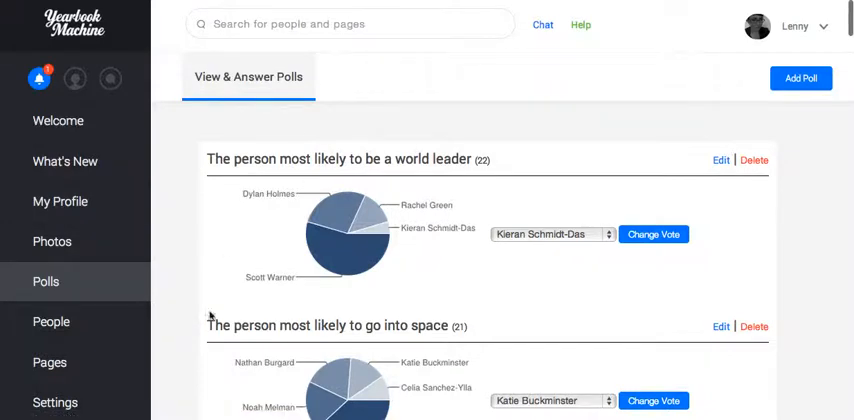
mouse_move(295, 182)
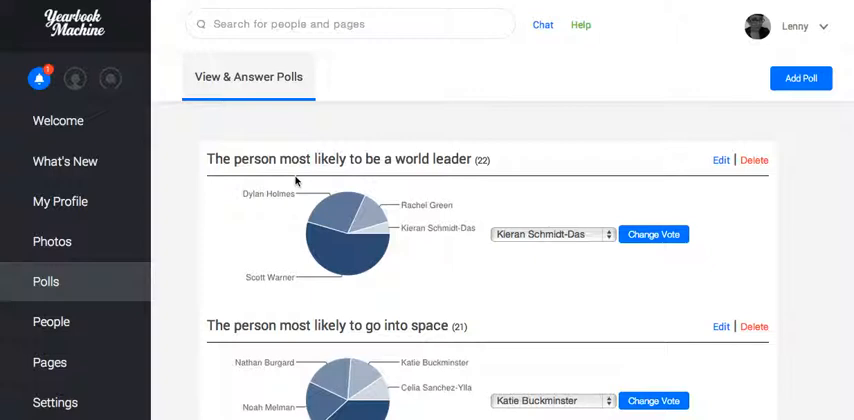
mouse_move(293, 181)
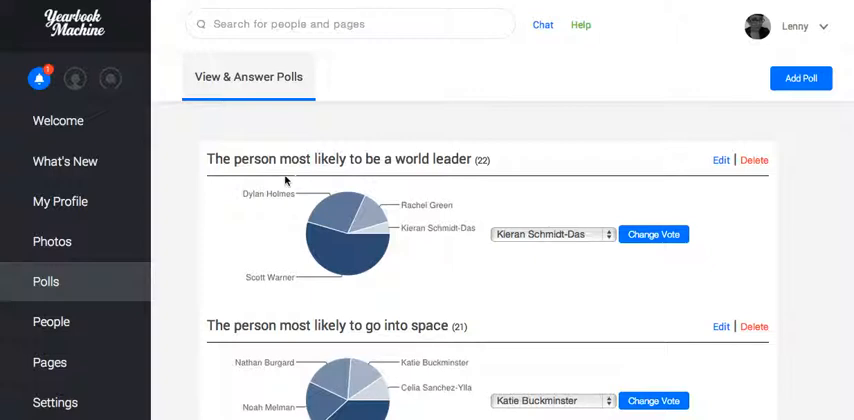
mouse_move(60, 201)
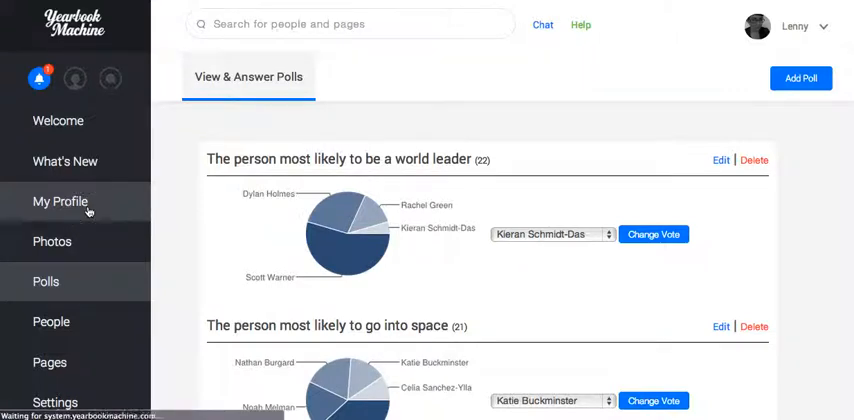
click(59, 201)
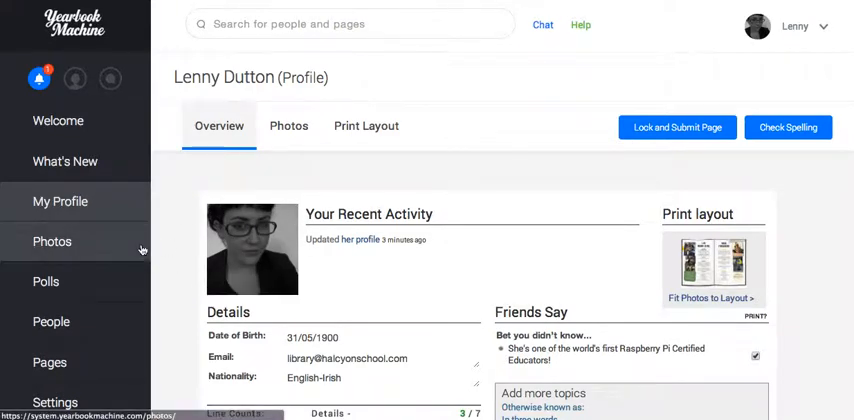
scroll(down, 3)
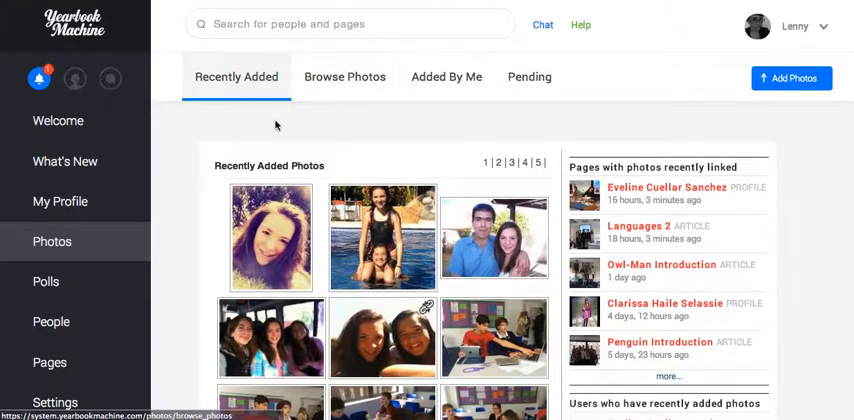
scroll(down, 3)
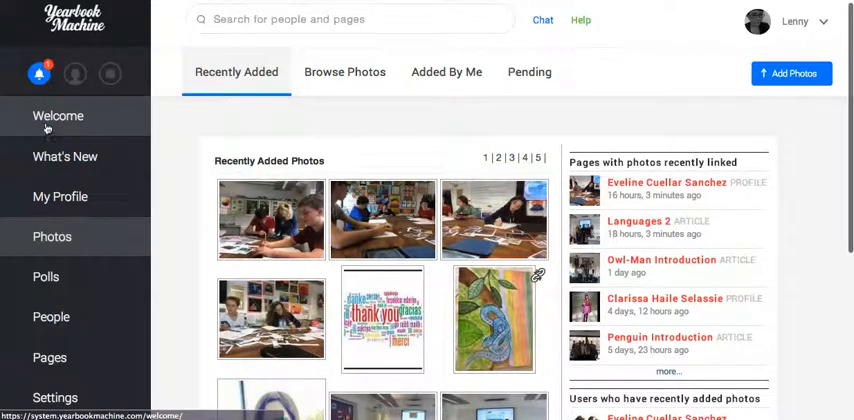
click(58, 116)
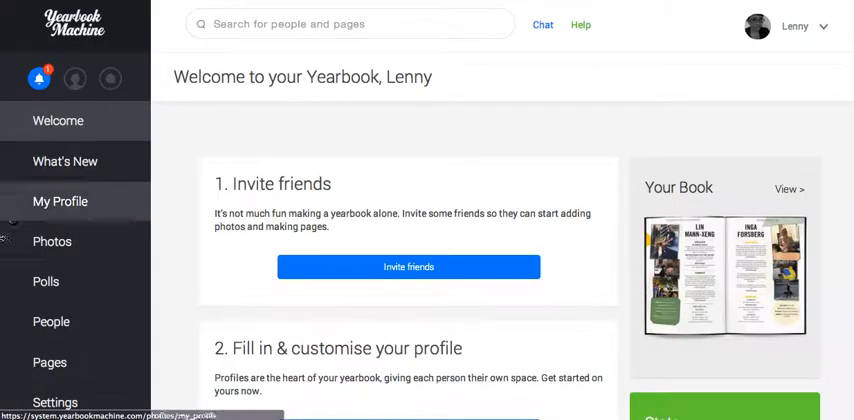
mouse_move(167, 154)
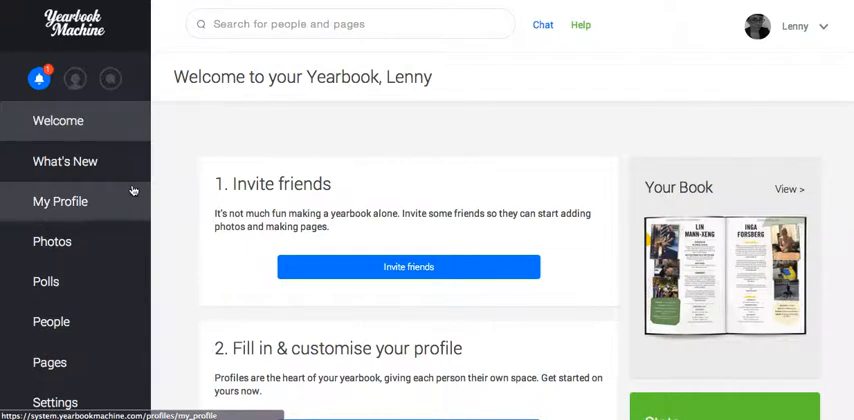
click(60, 201)
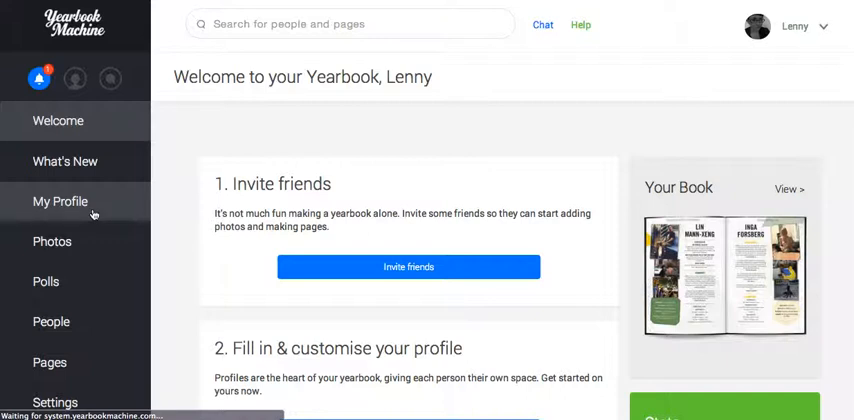
click(59, 201)
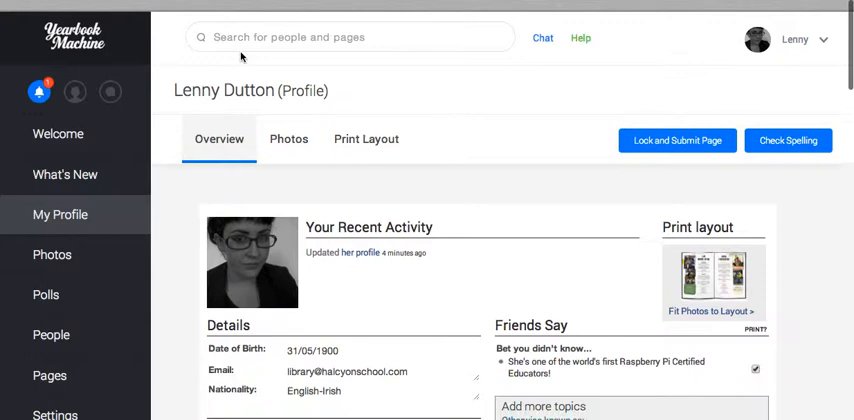
text(gar)
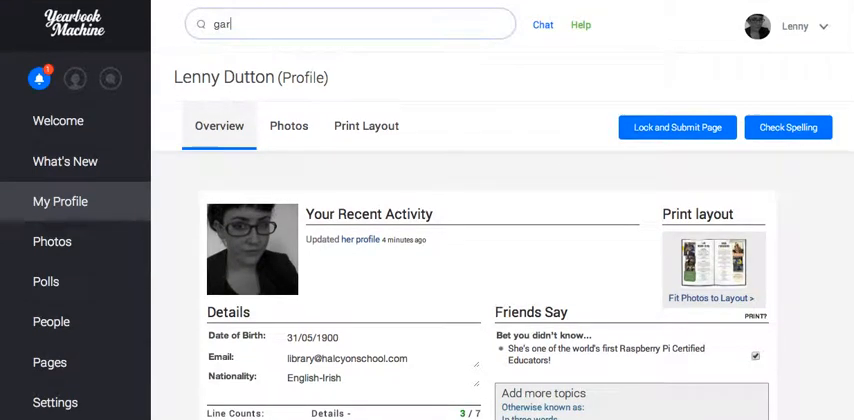
text(Gareth Jones)
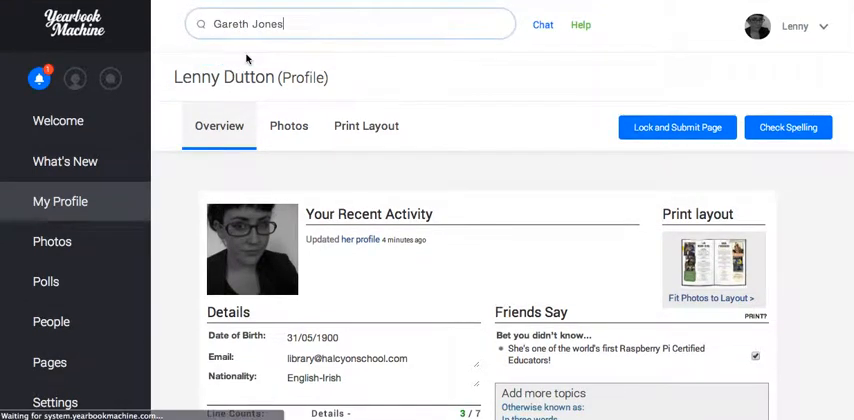
scroll(down, 3)
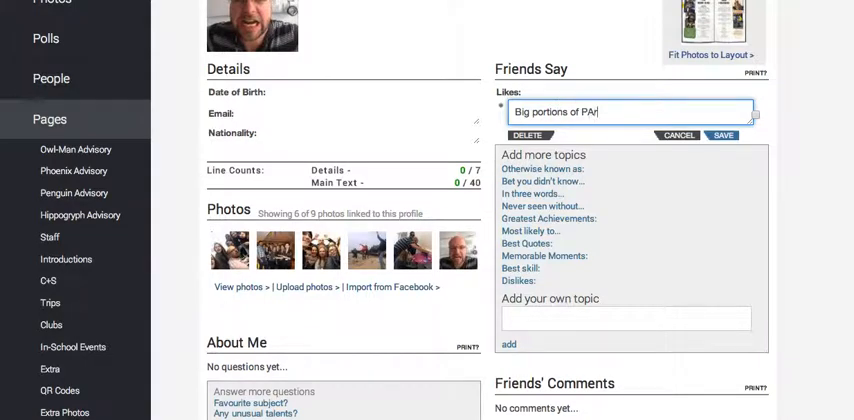
text(atys)
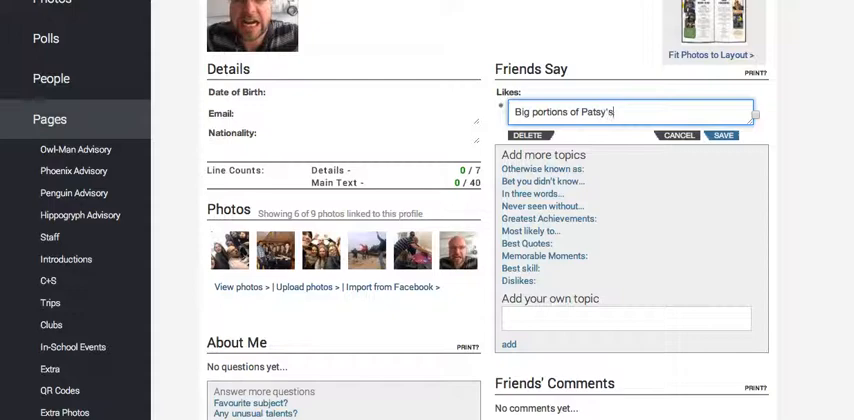
text(lunch)
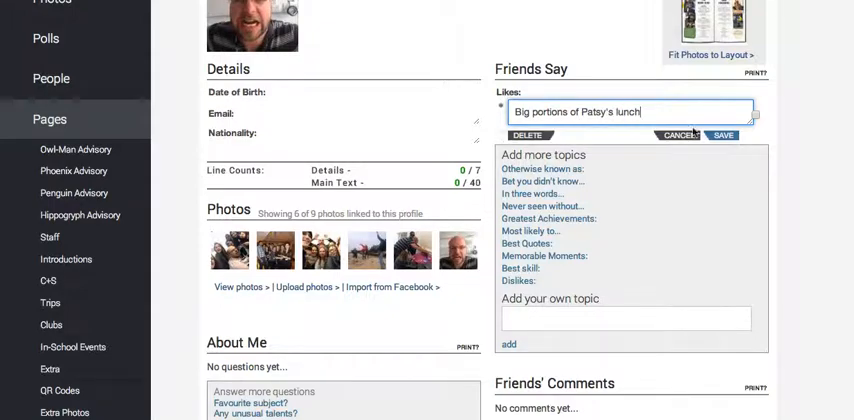
scroll(down, 3)
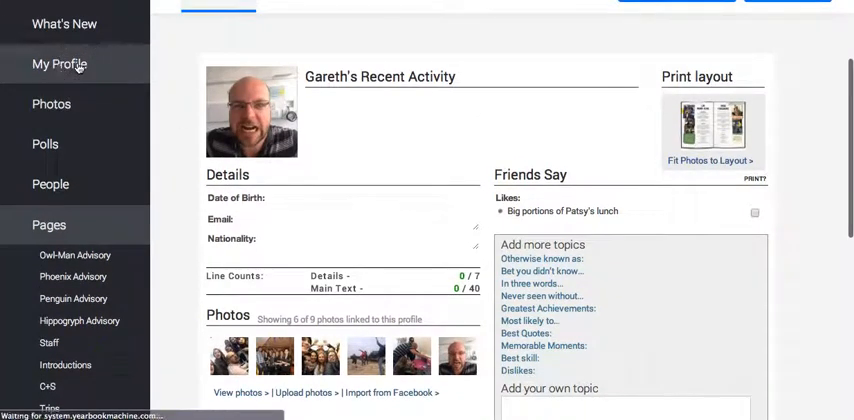
mouse_move(51, 184)
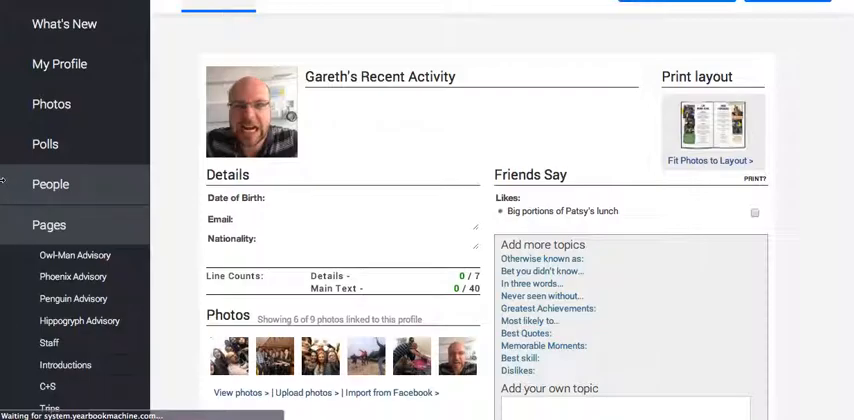
click(59, 63)
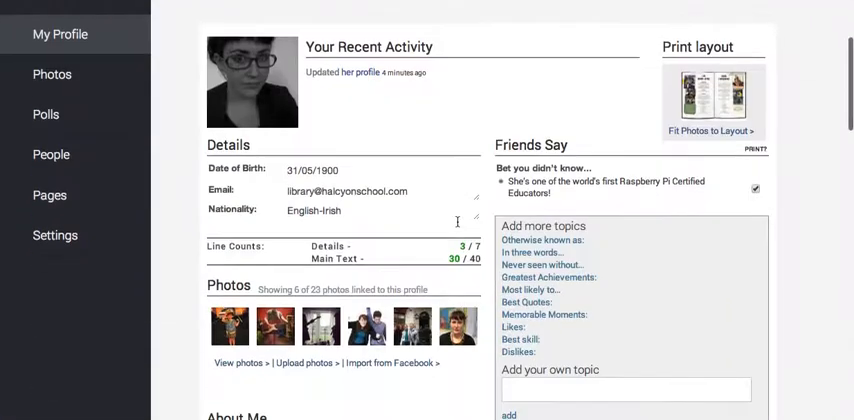
scroll(down, 3)
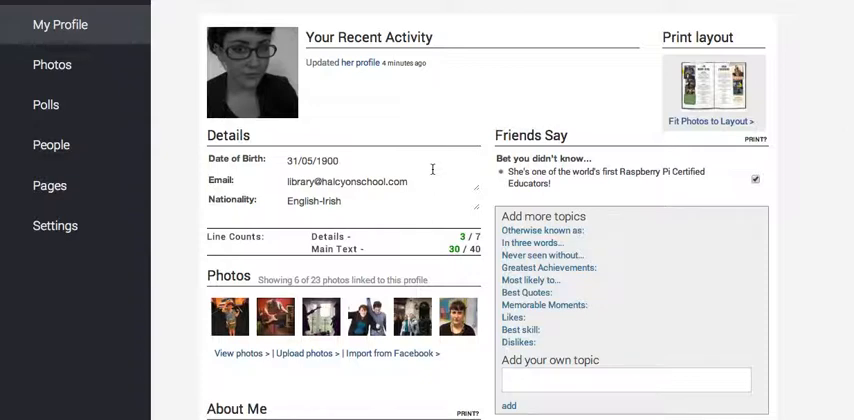
scroll(down, 3)
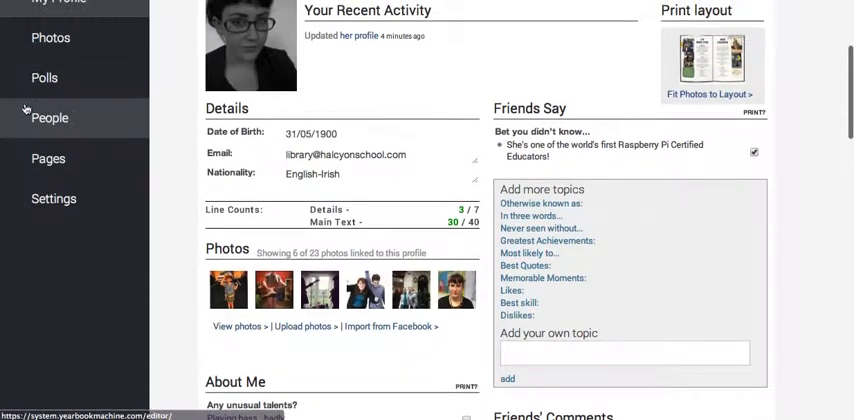
mouse_move(80, 334)
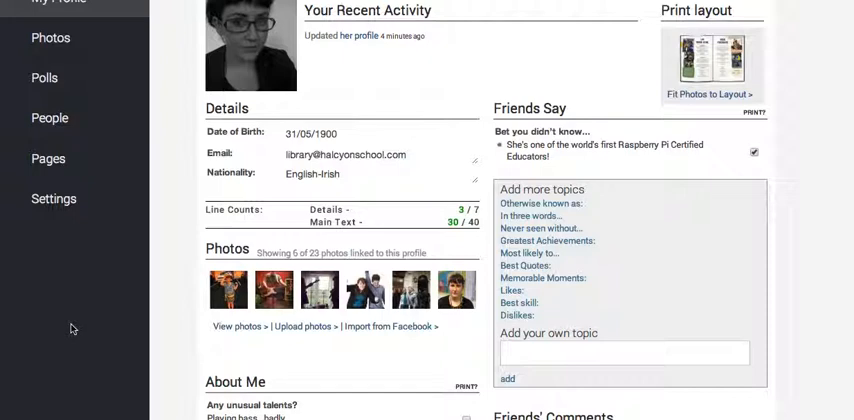
mouse_move(71, 325)
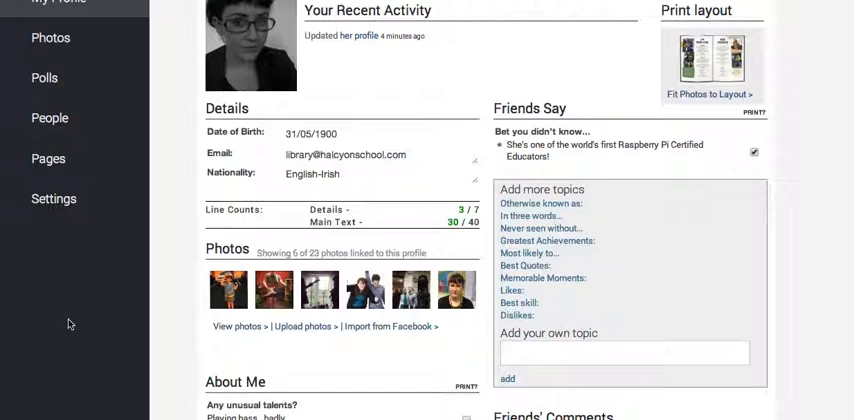
mouse_move(178, 274)
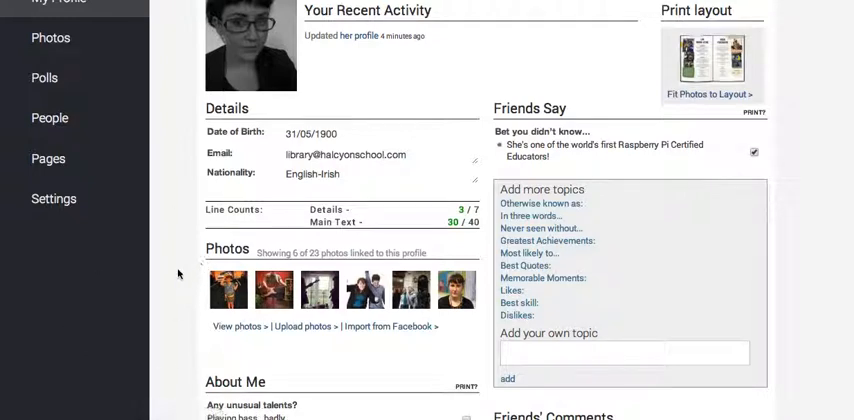